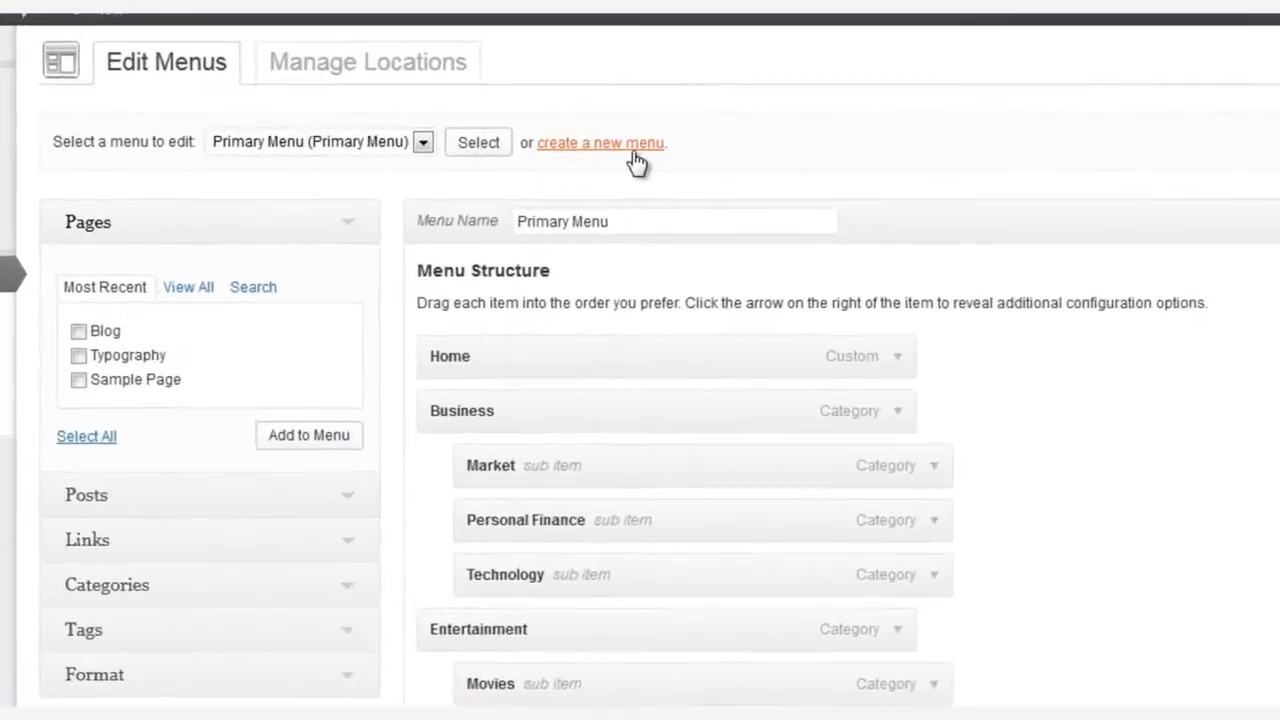
Step: Create a new, empty custom menu named Game
left_click(600, 142)
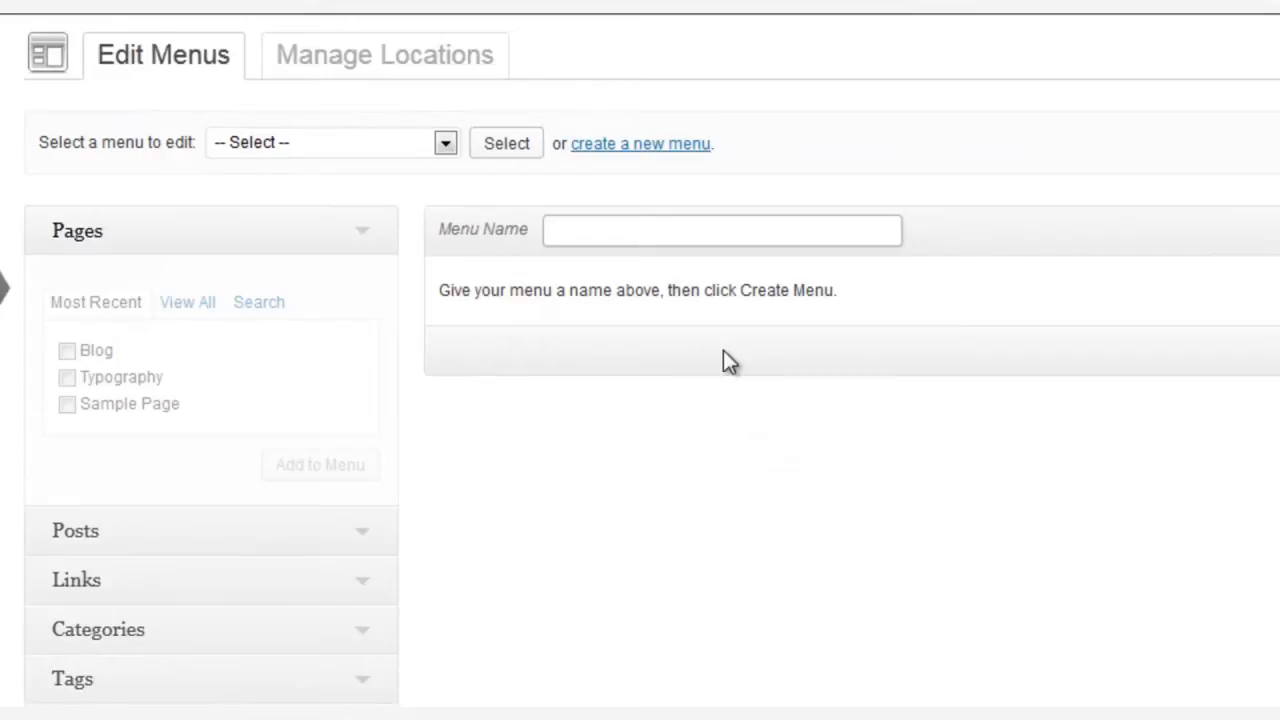
type("Game")
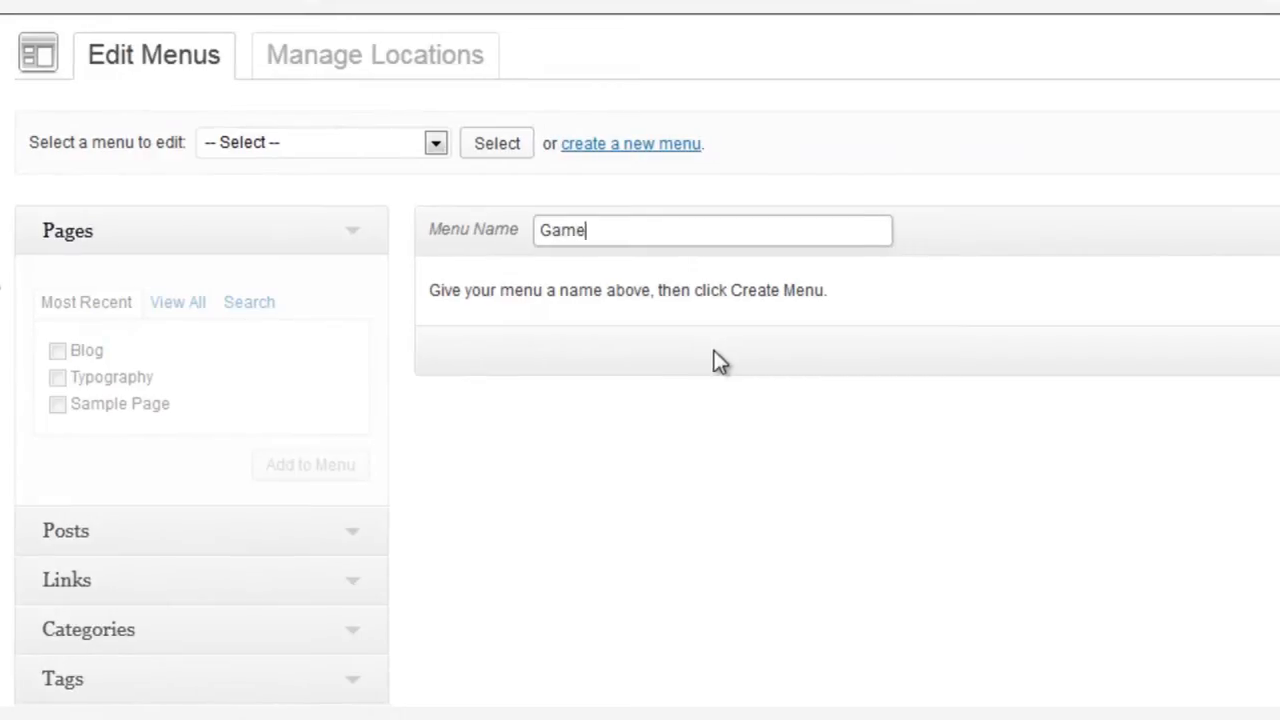
left_click(1184, 229)
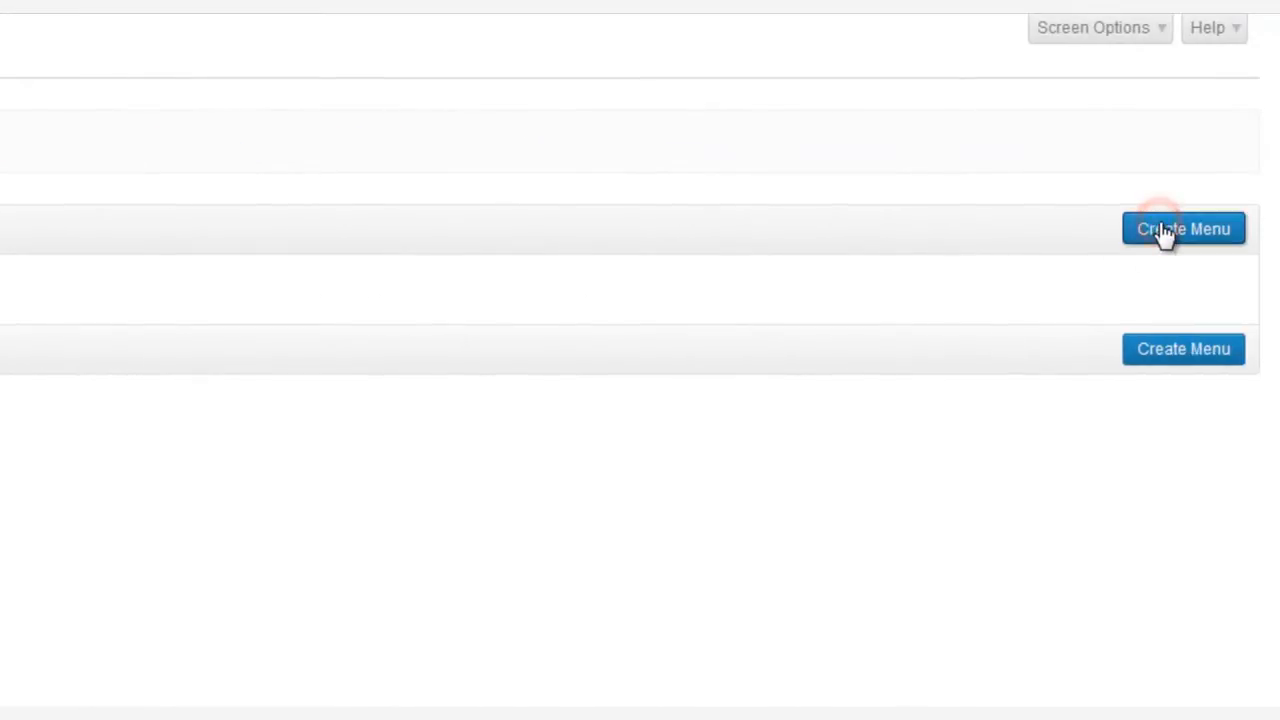
Step: Add the Books, Health, People and Social categories to the Game menu
left_click(1183, 228)
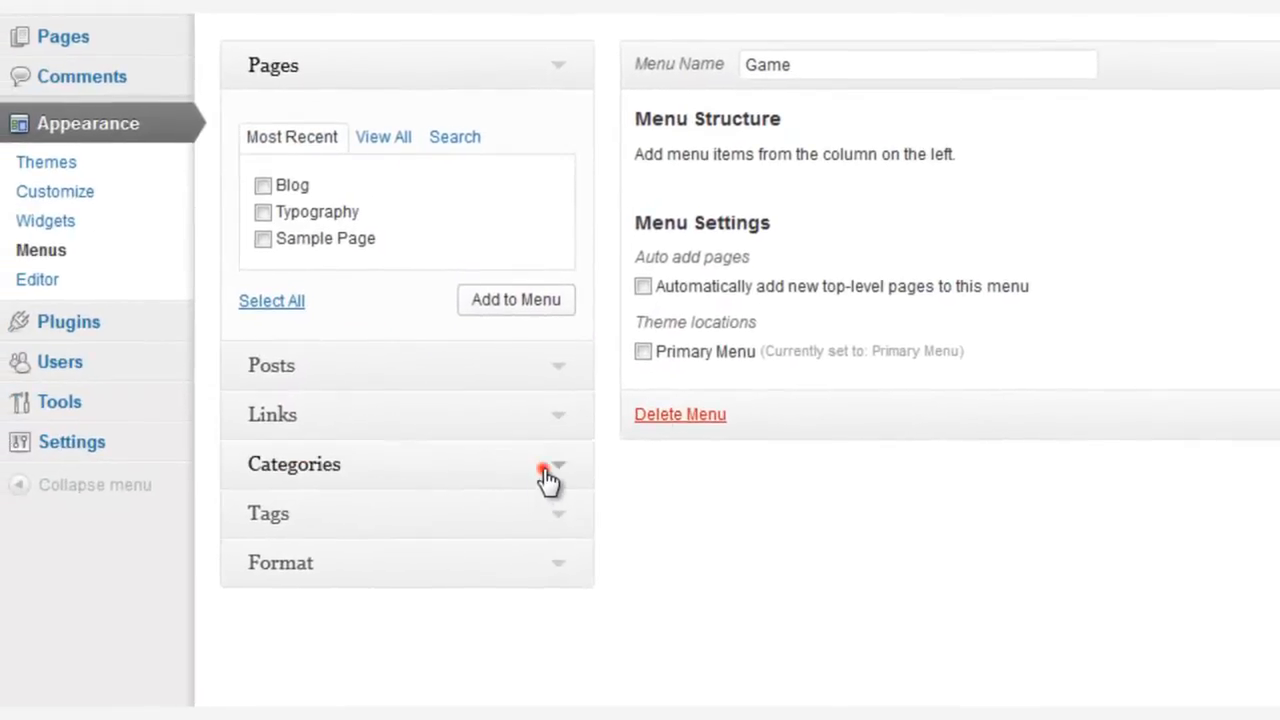
left_click(557, 464)
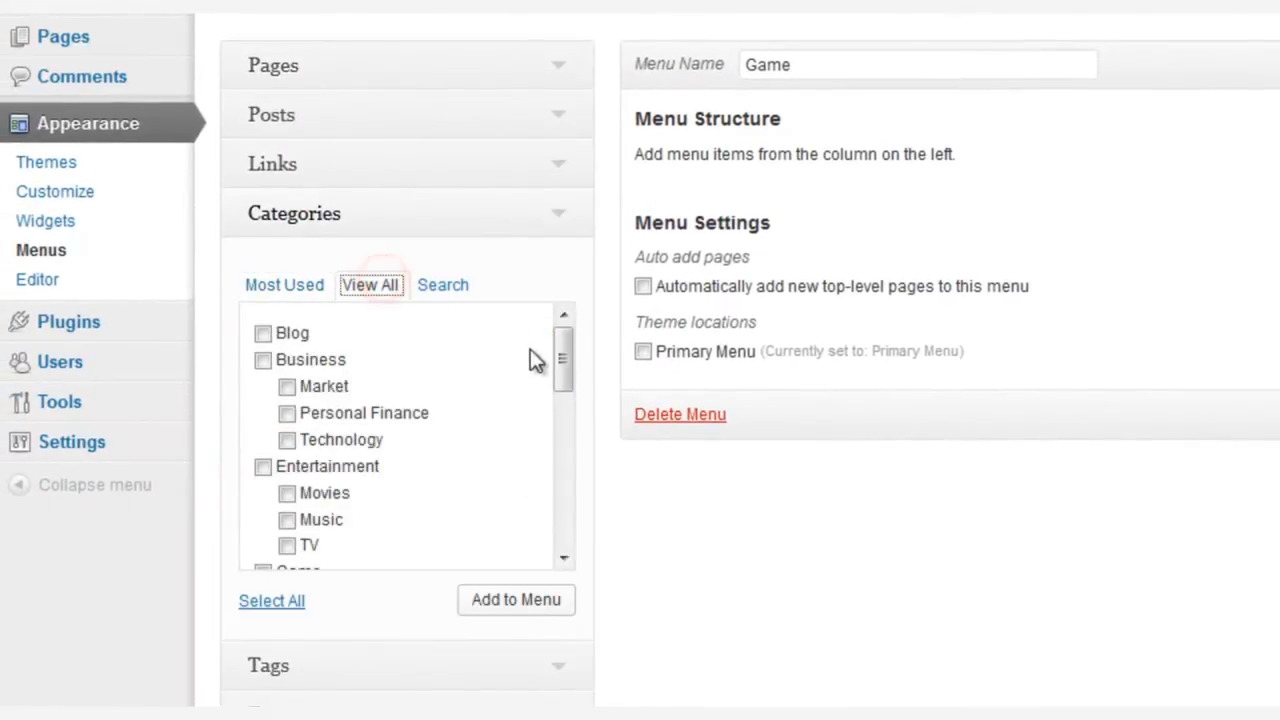
scroll("down", 3)
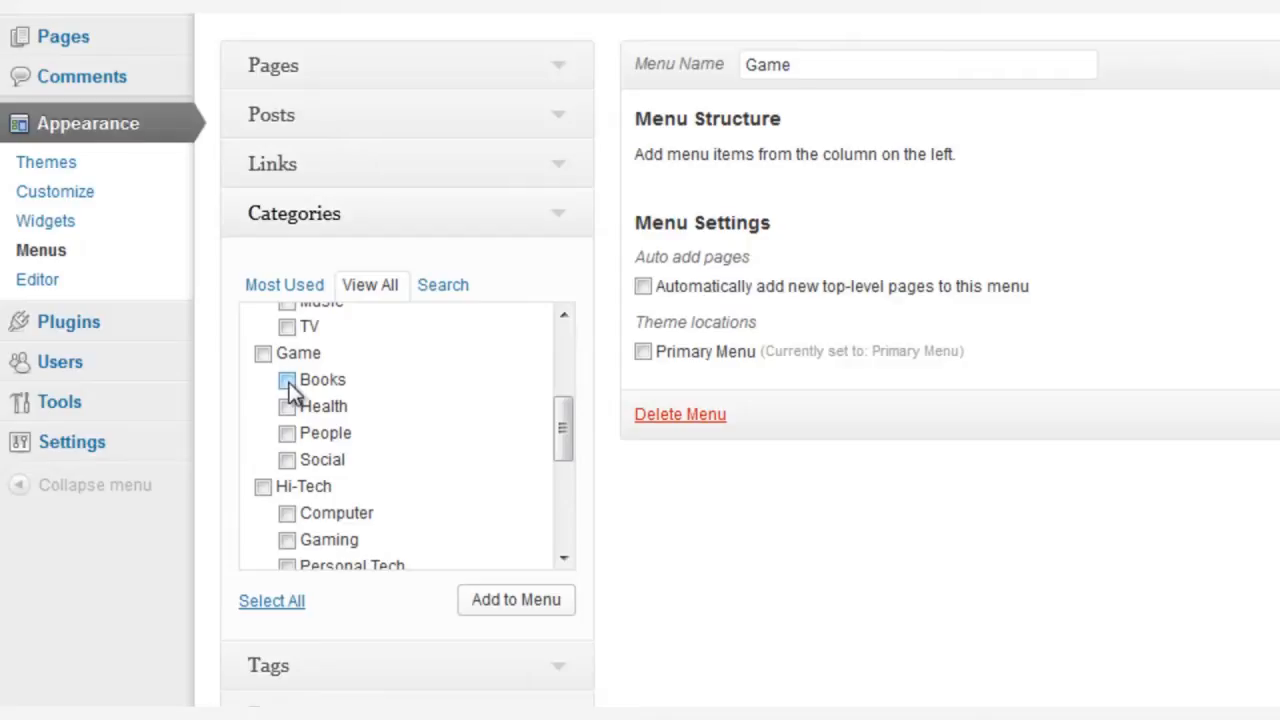
left_click(287, 379)
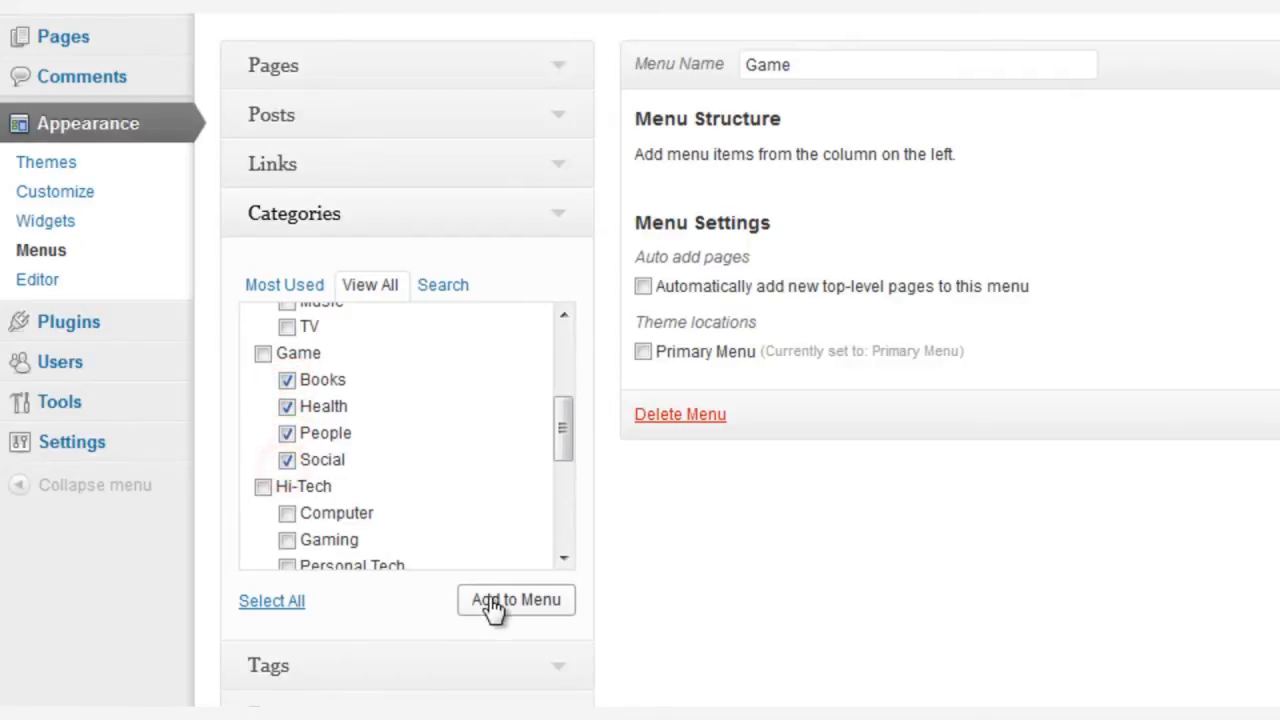
left_click(515, 599)
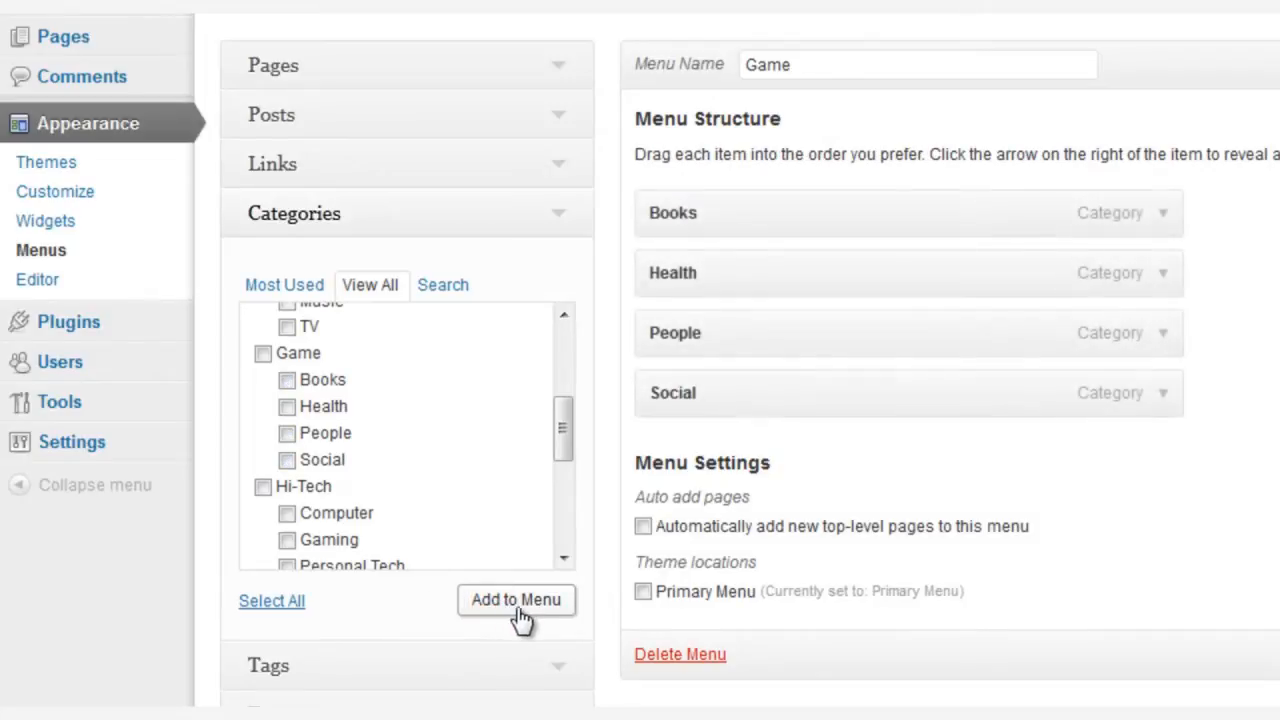
Step: Save the Game menu with its four categories
scroll("down", 3)
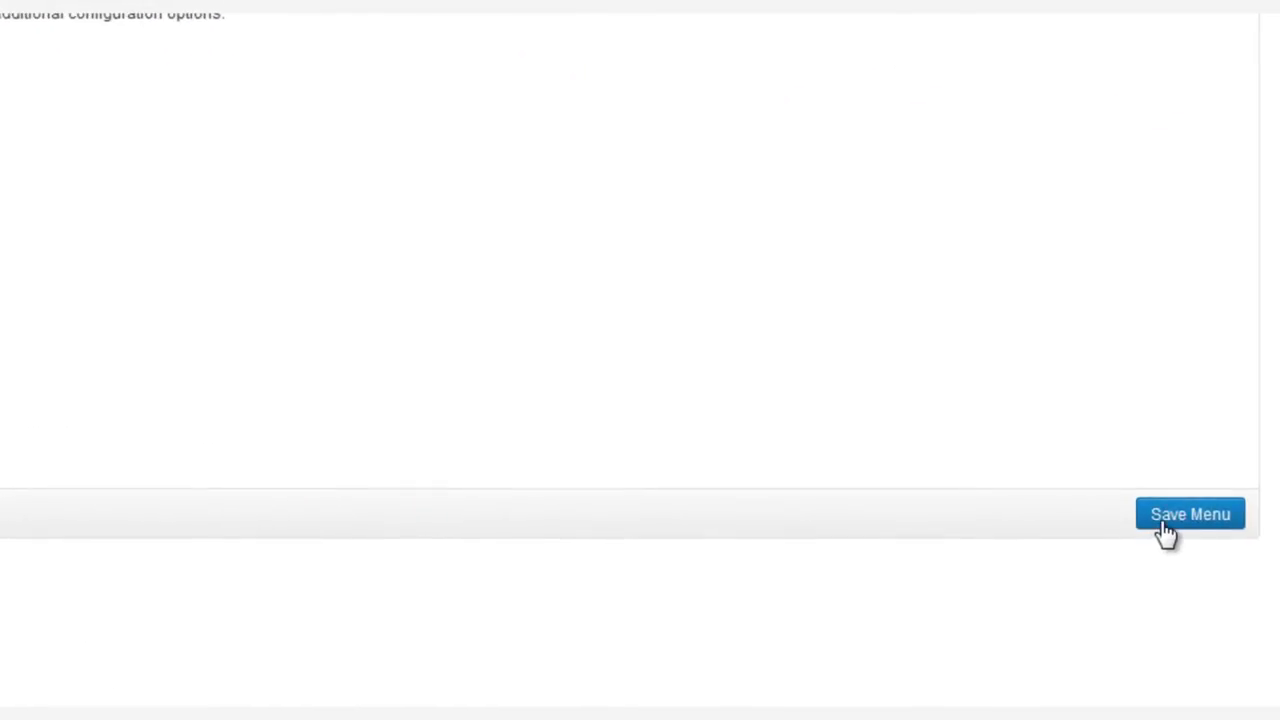
left_click(1189, 513)
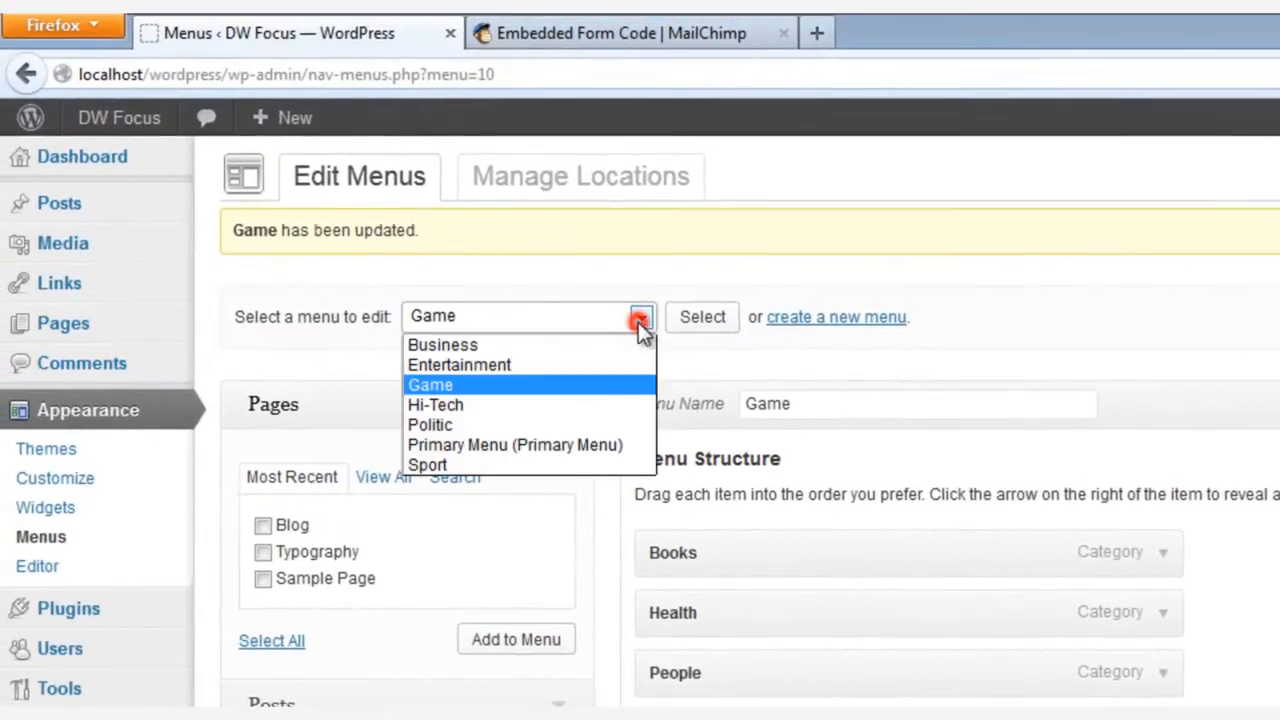
mouse_move(560, 425)
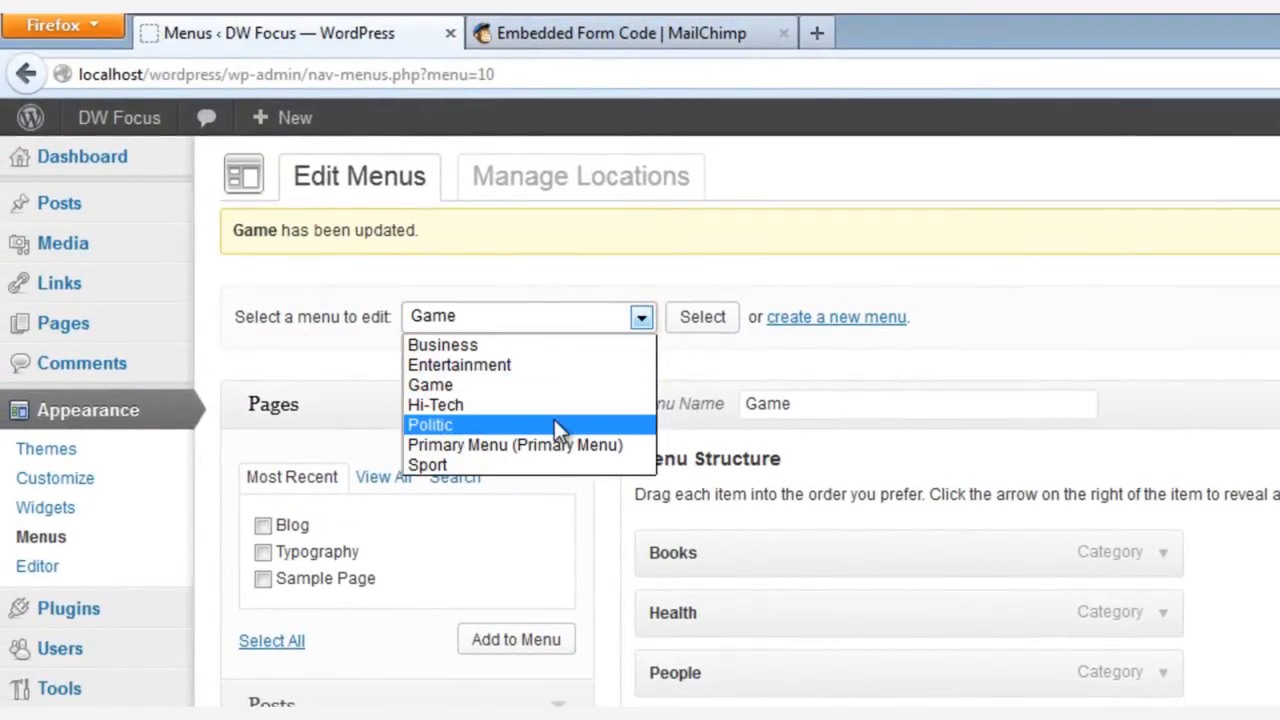
mouse_move(545, 465)
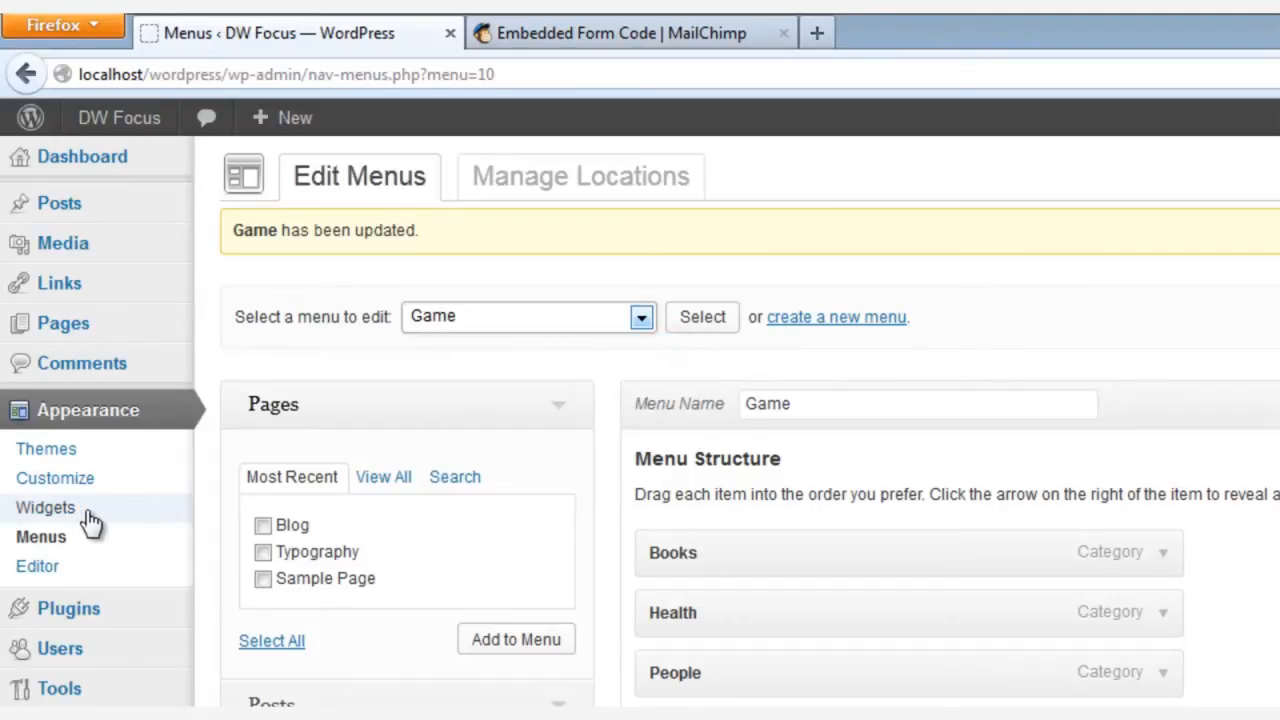
Step: Go to Widgets and expand the Footer Sidebar 1 area
left_click(45, 507)
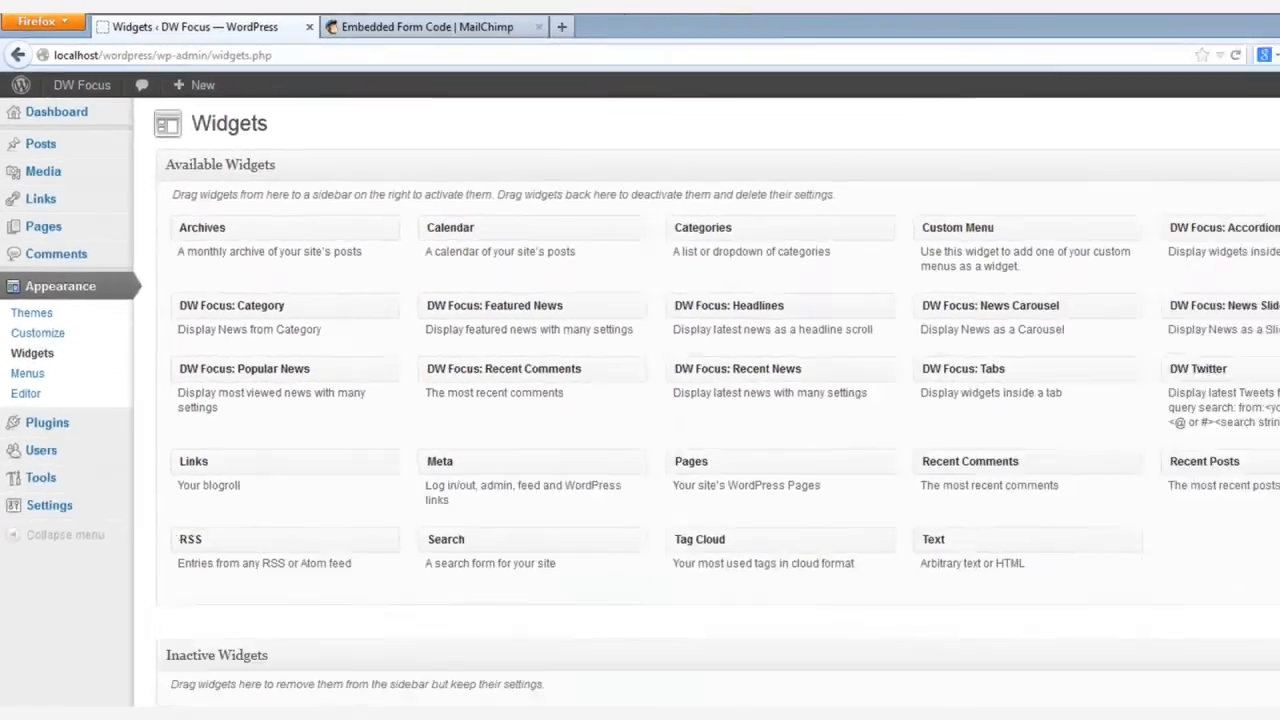
scroll("down", 3)
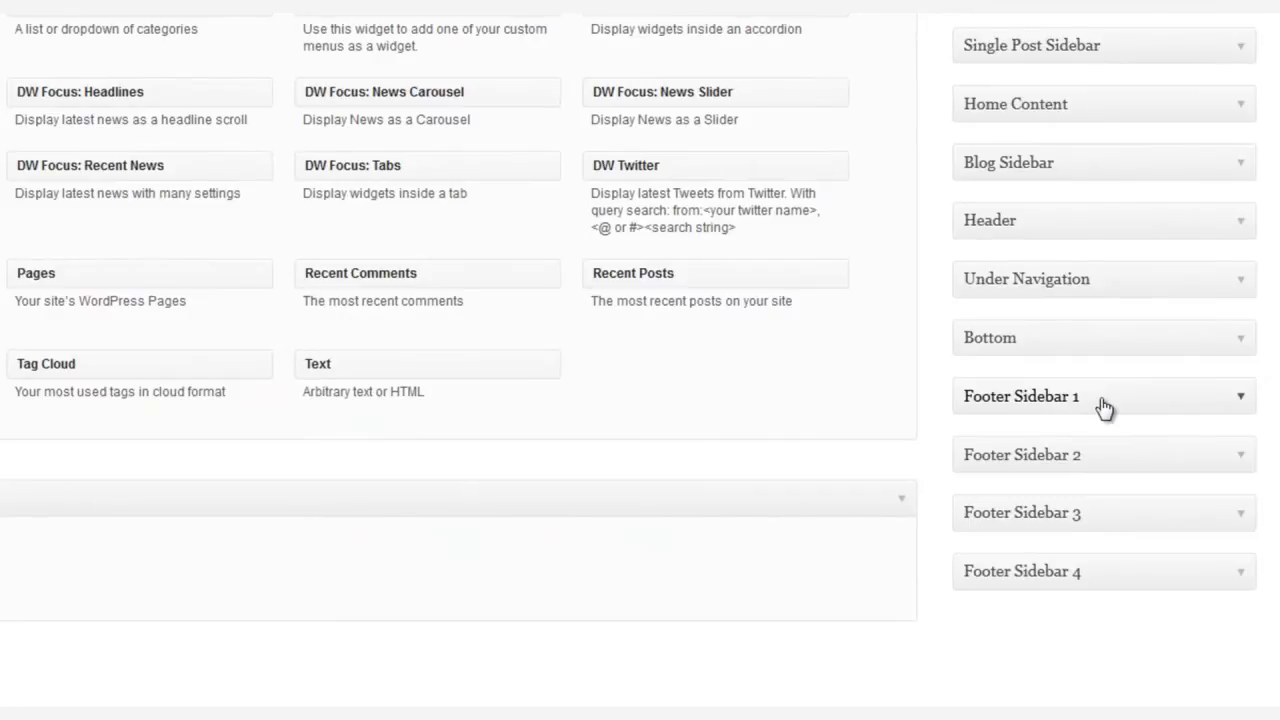
left_click(1103, 396)
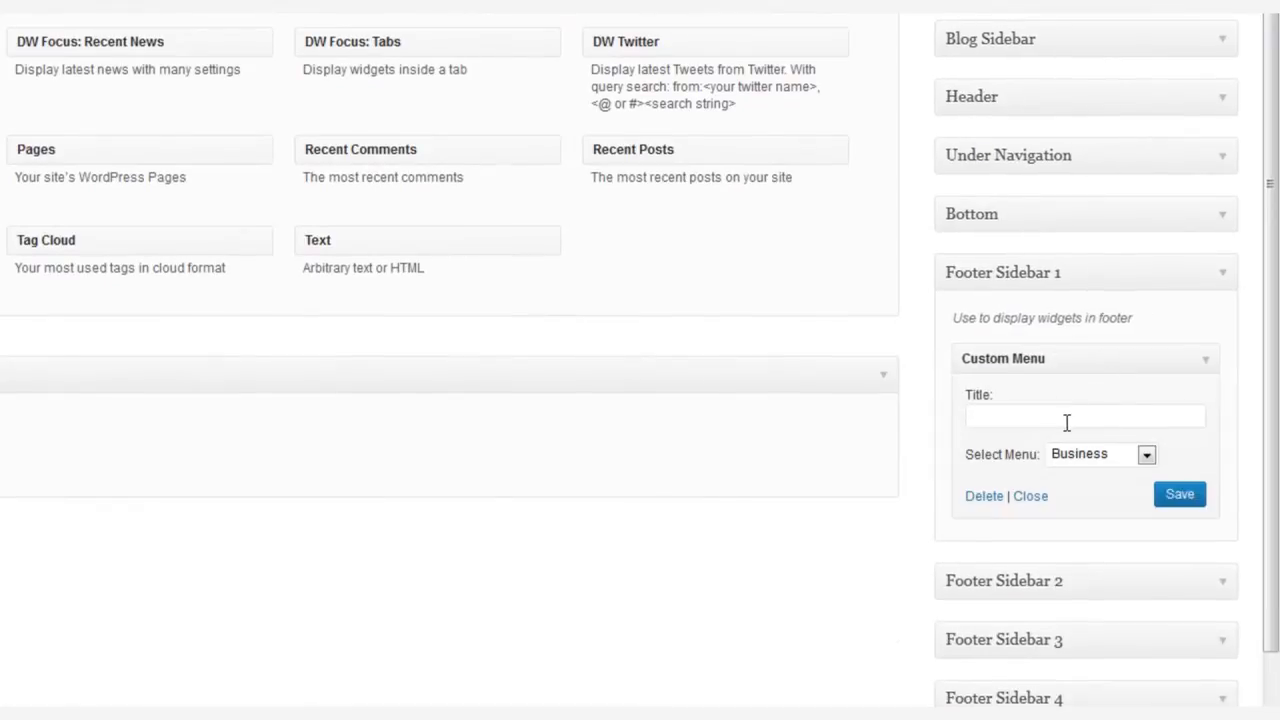
Step: Title the first Custom Menu widget Business, showing the Business menu, and save it
left_click(1085, 417)
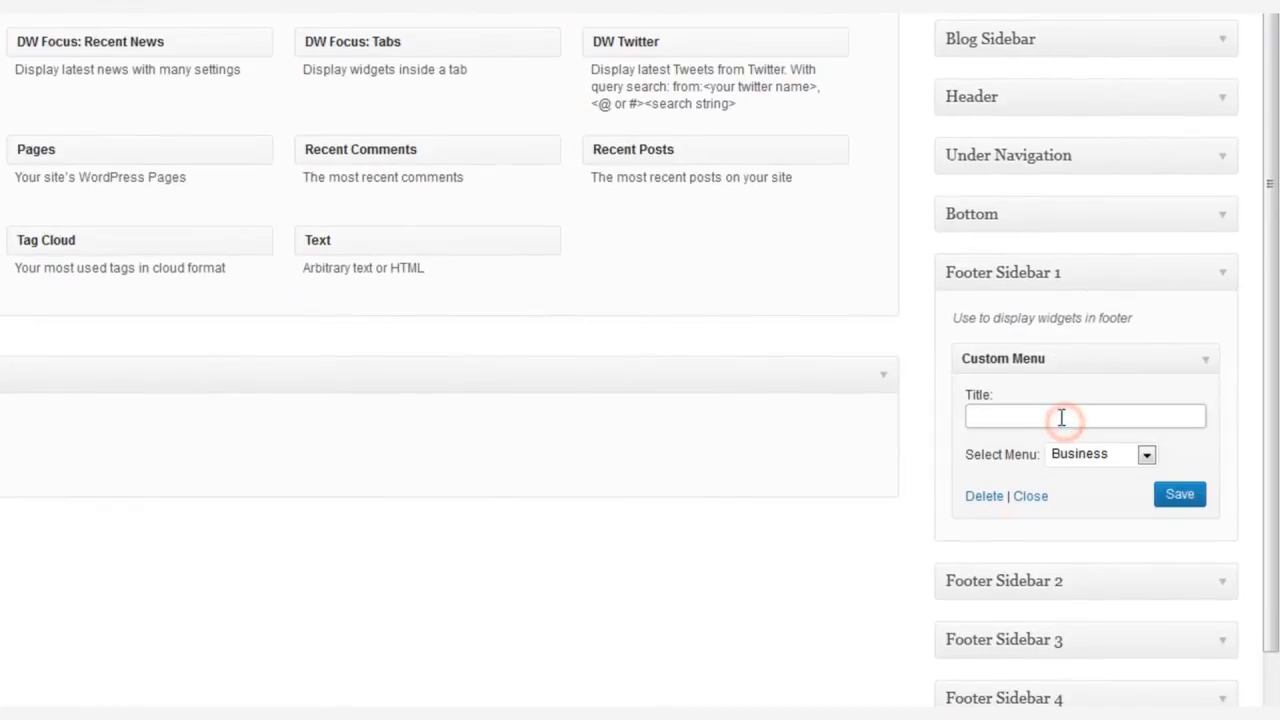
type("Bu")
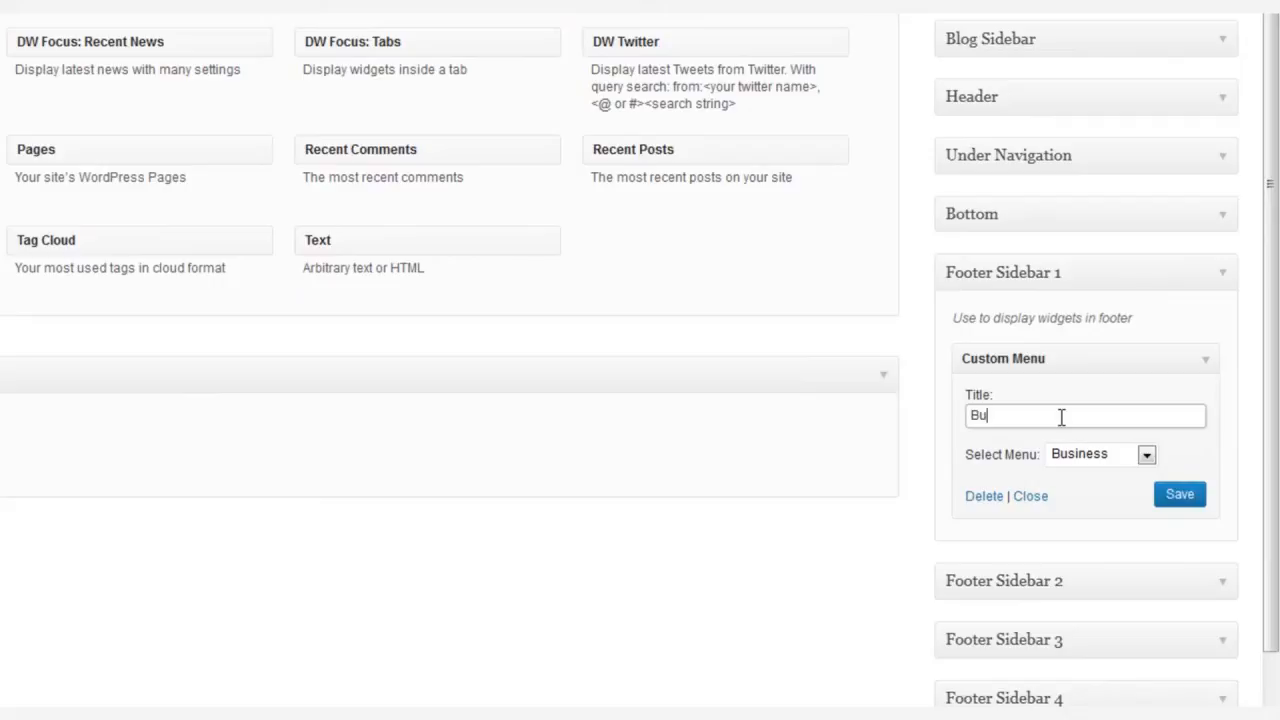
type("siness")
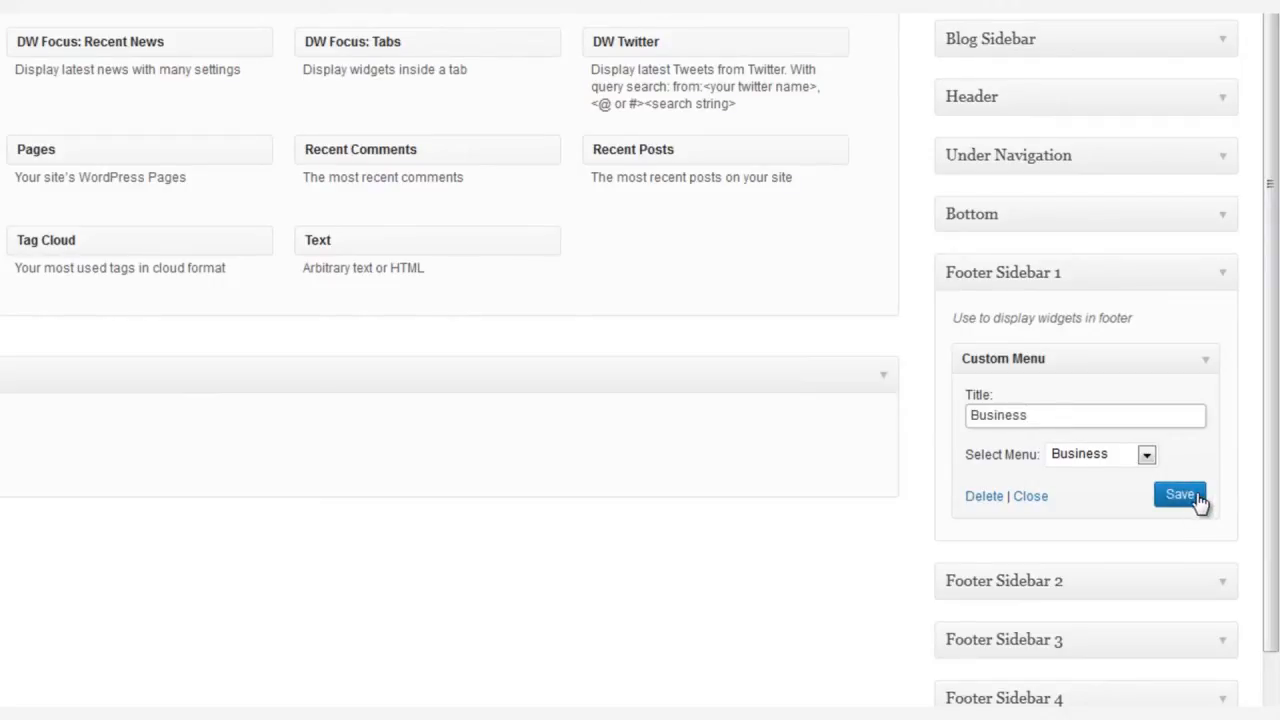
left_click(1180, 494)
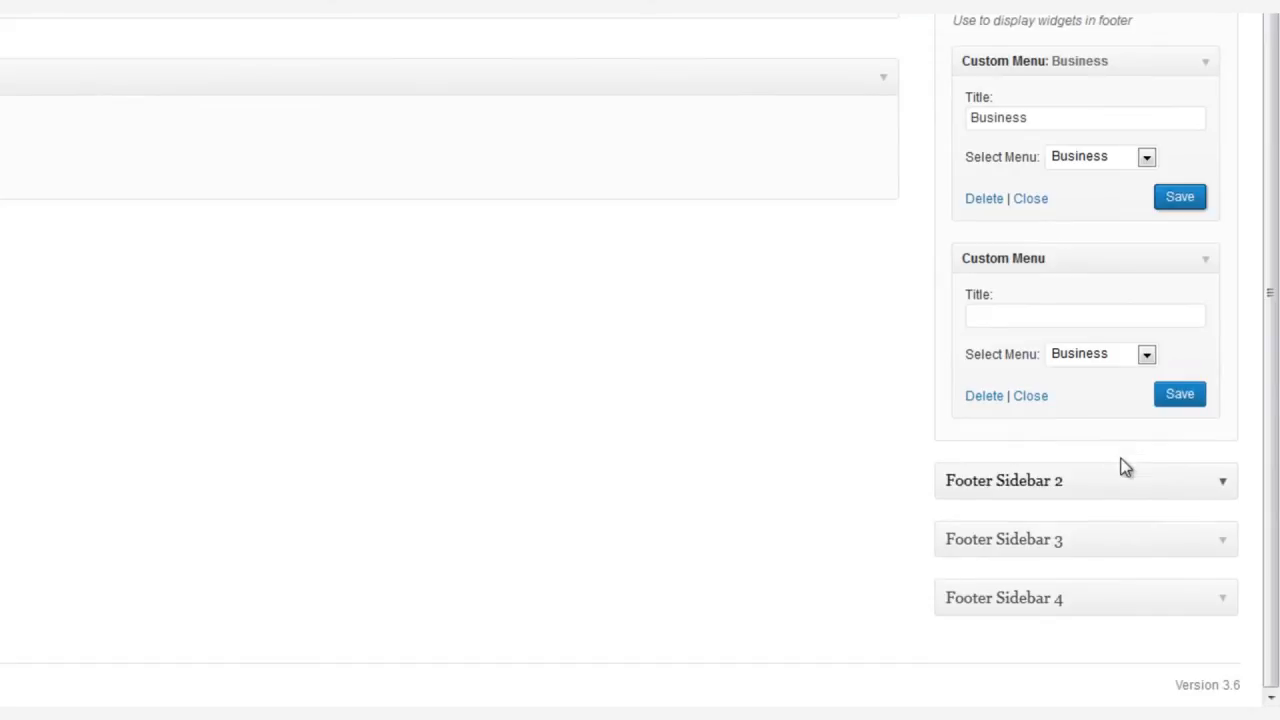
mouse_move(1128, 360)
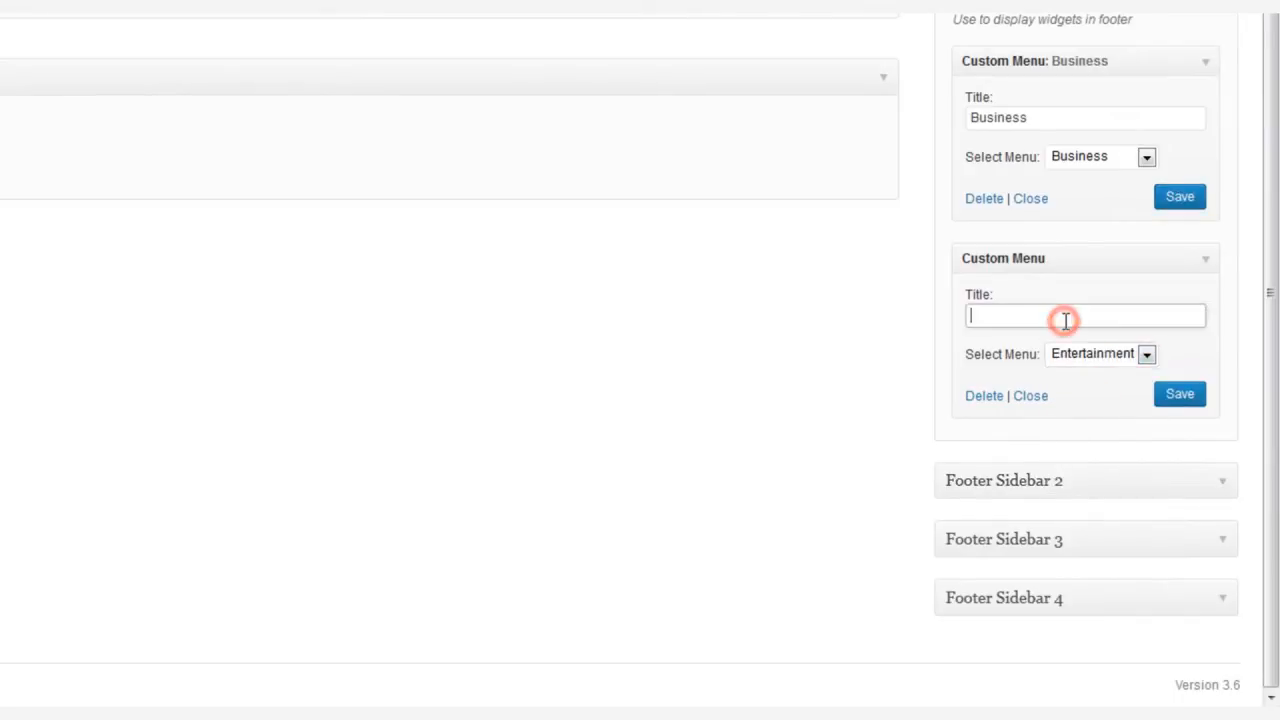
Step: Title the second footer Custom Menu widget Entertainment and save it
type("Entertainment")
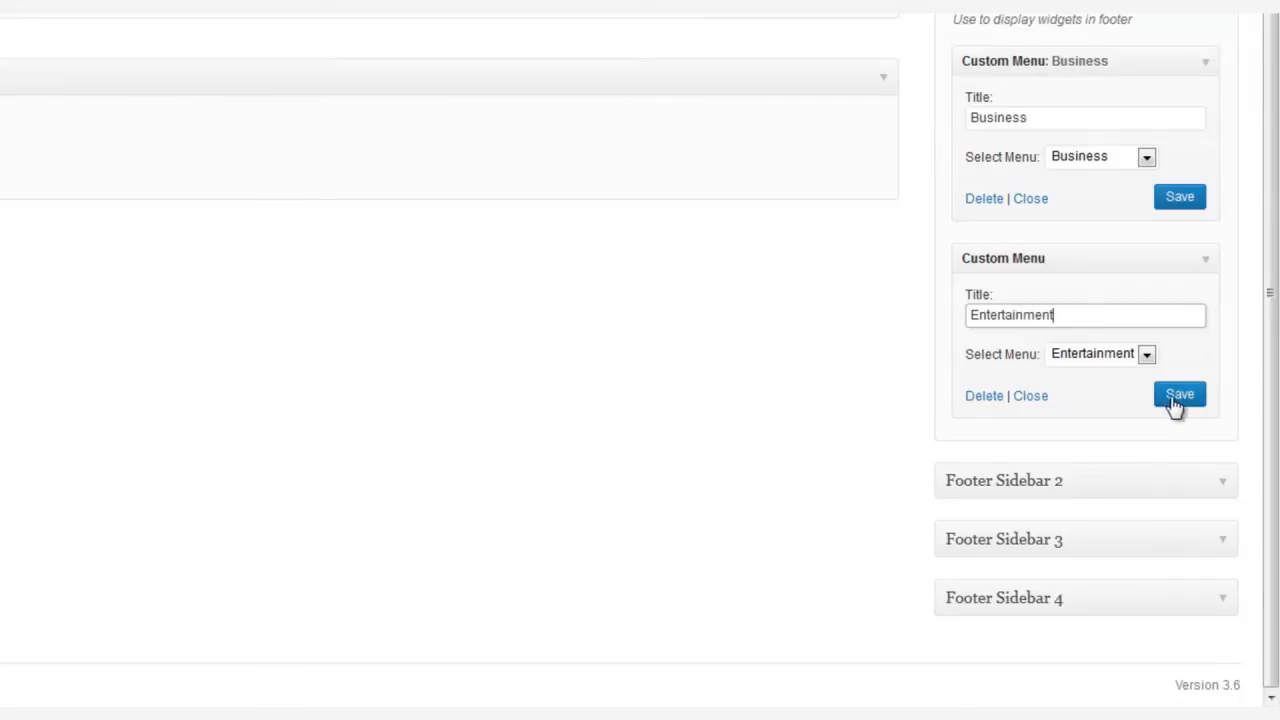
left_click(1179, 393)
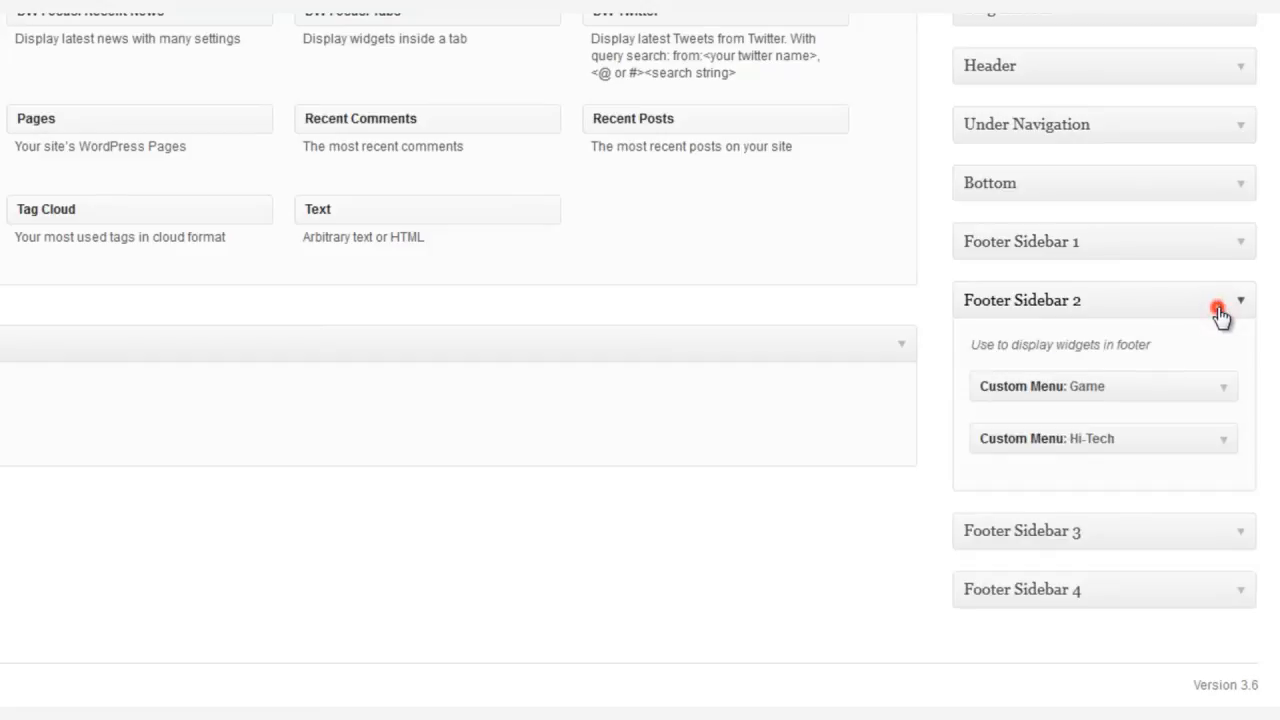
Step: Check Footer Sidebar 3's Politic and Sport menus, then expand the empty Footer Sidebar 4
left_click(1241, 300)
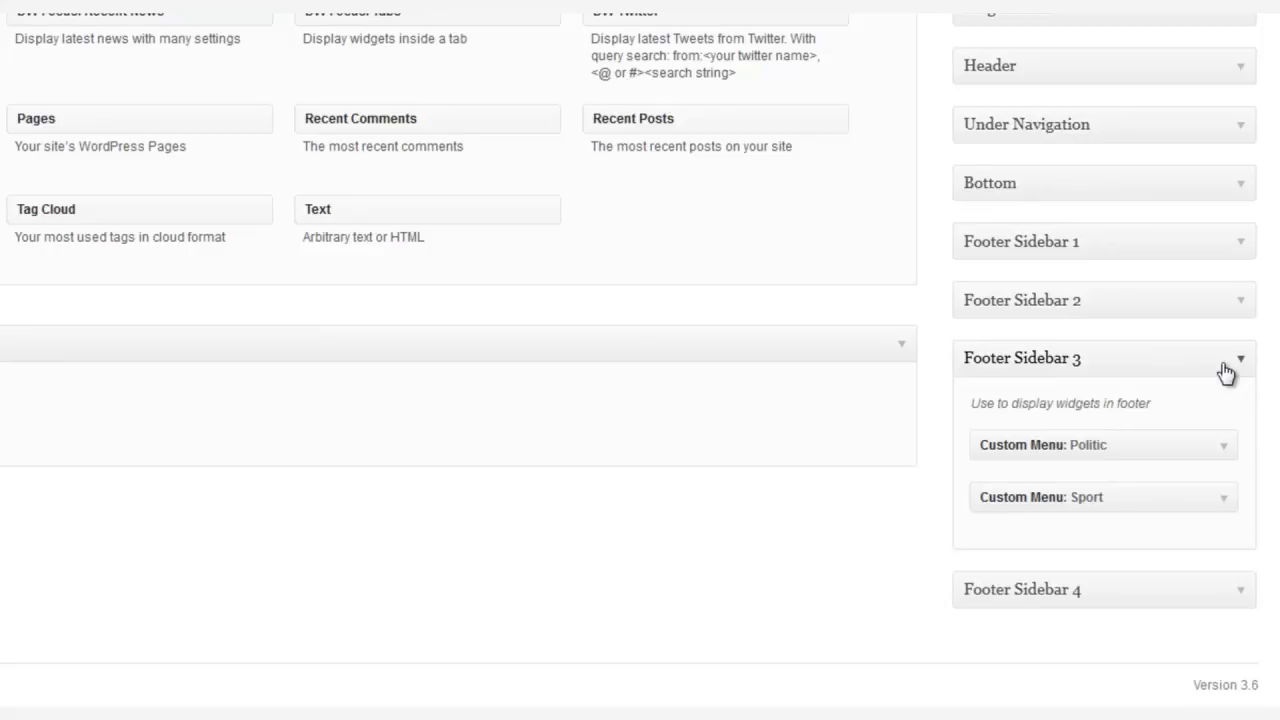
left_click(1240, 416)
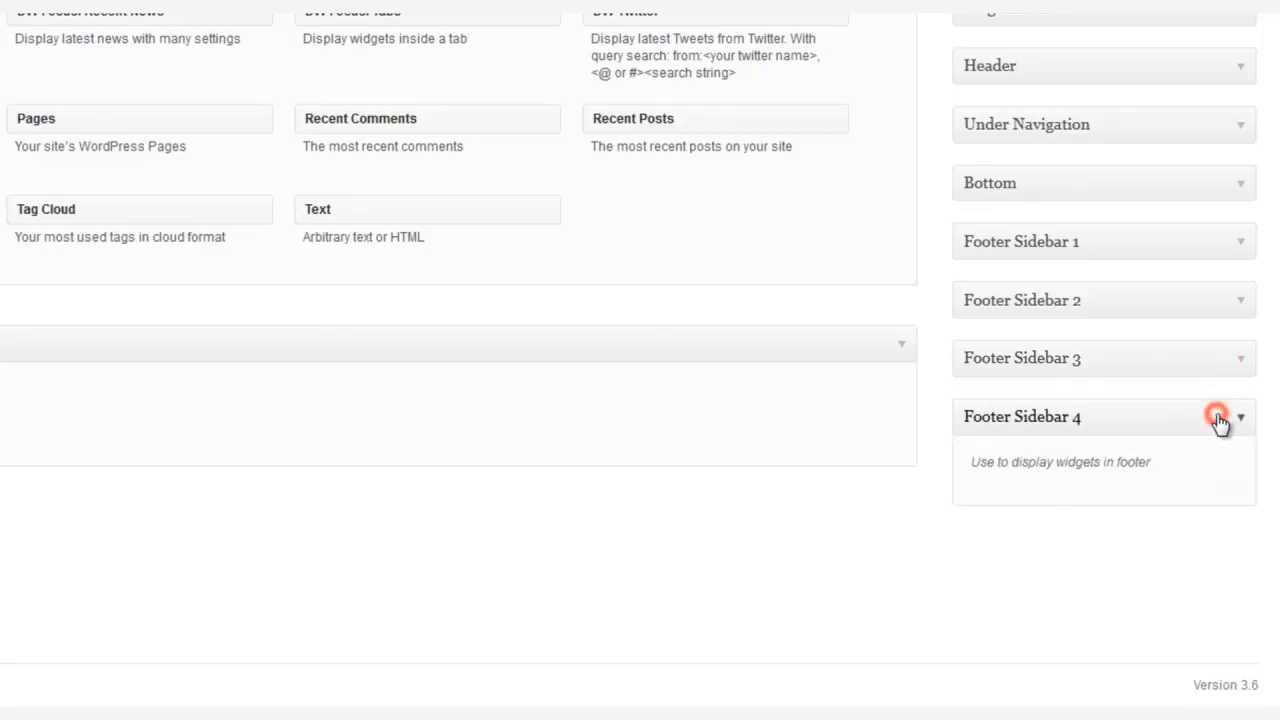
mouse_move(370, 209)
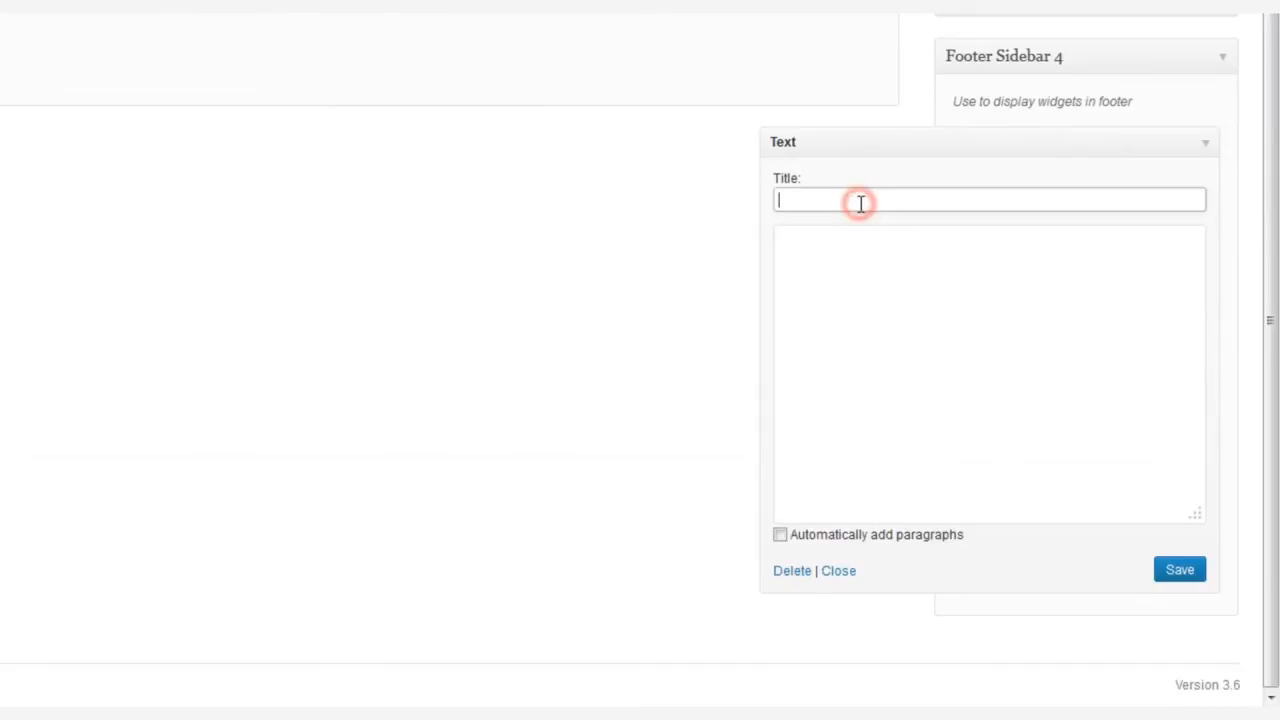
Step: Fill the Footer Sidebar 4 Text widget with title Newsletter and the pasted subscribe form HTML, save it, and go to the live site
type("Newsletter")
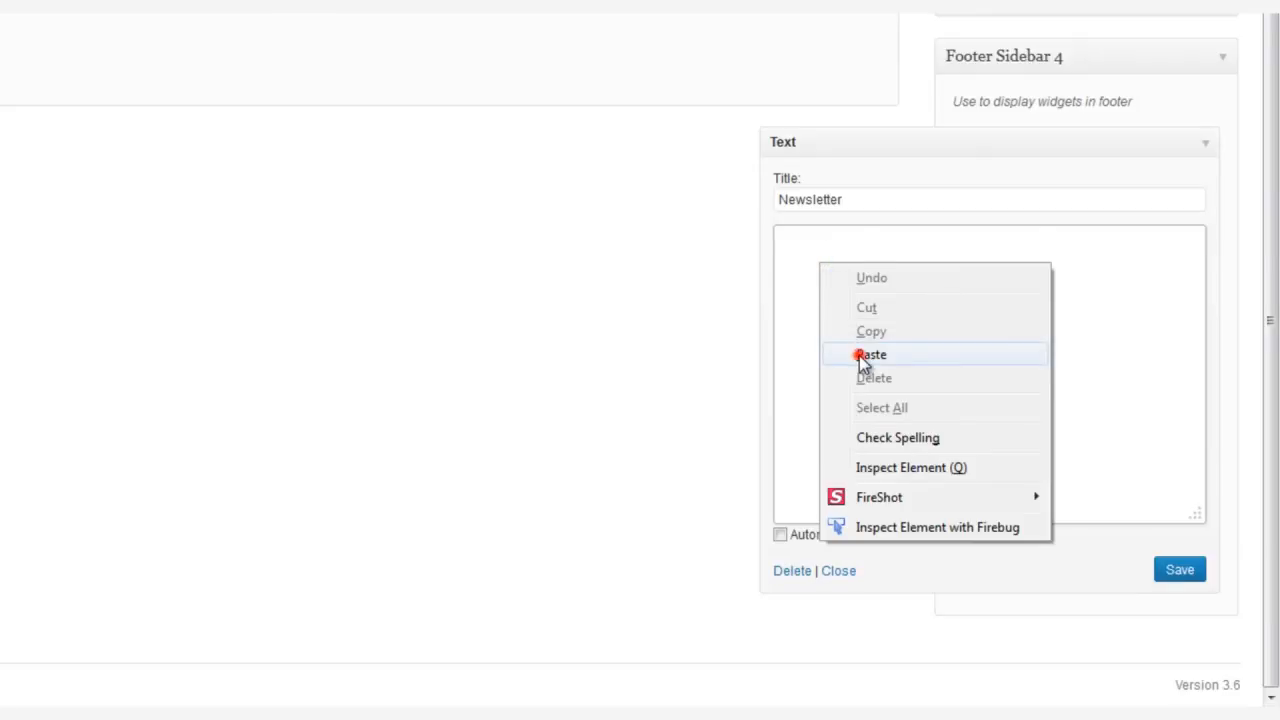
left_click(872, 354)
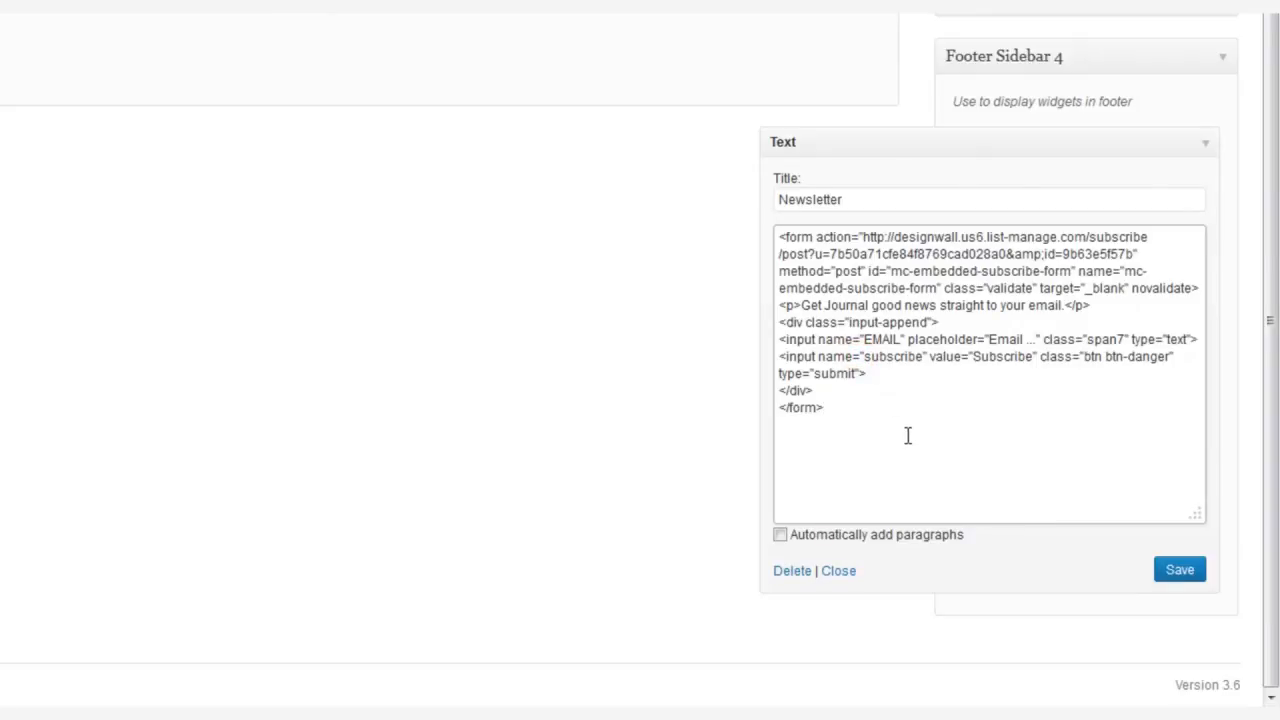
left_click(824, 407)
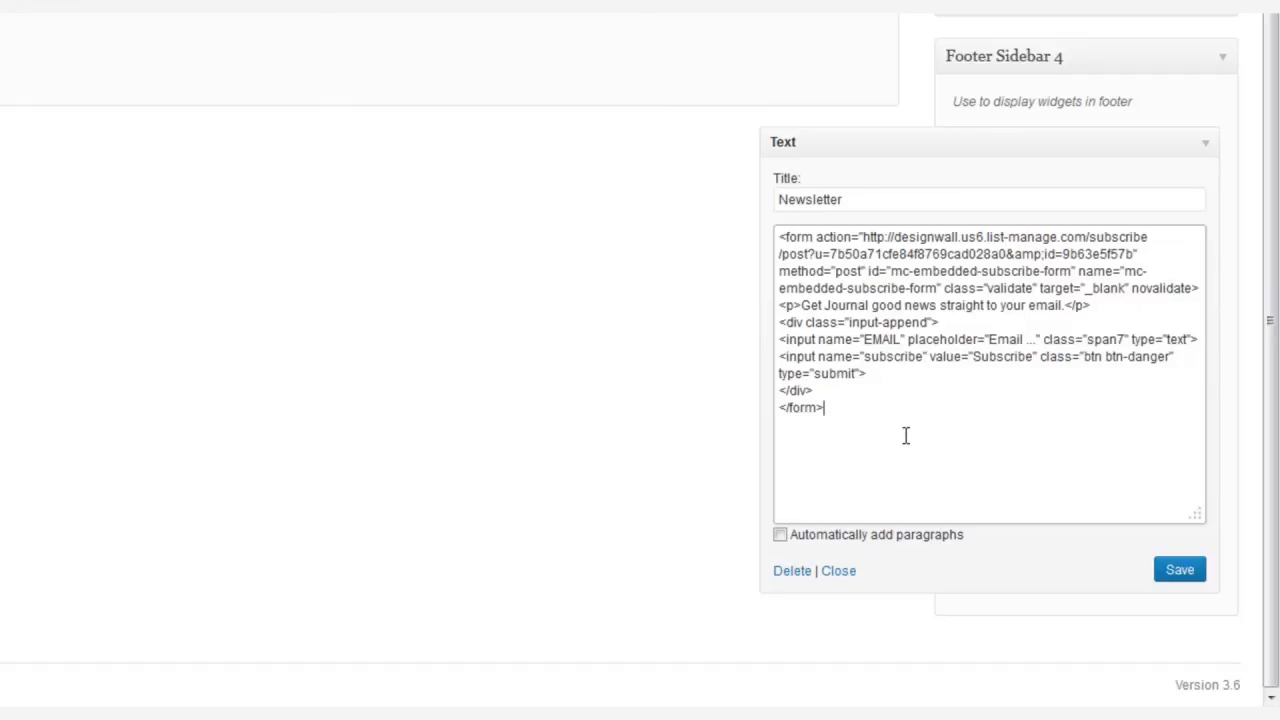
left_click(1179, 569)
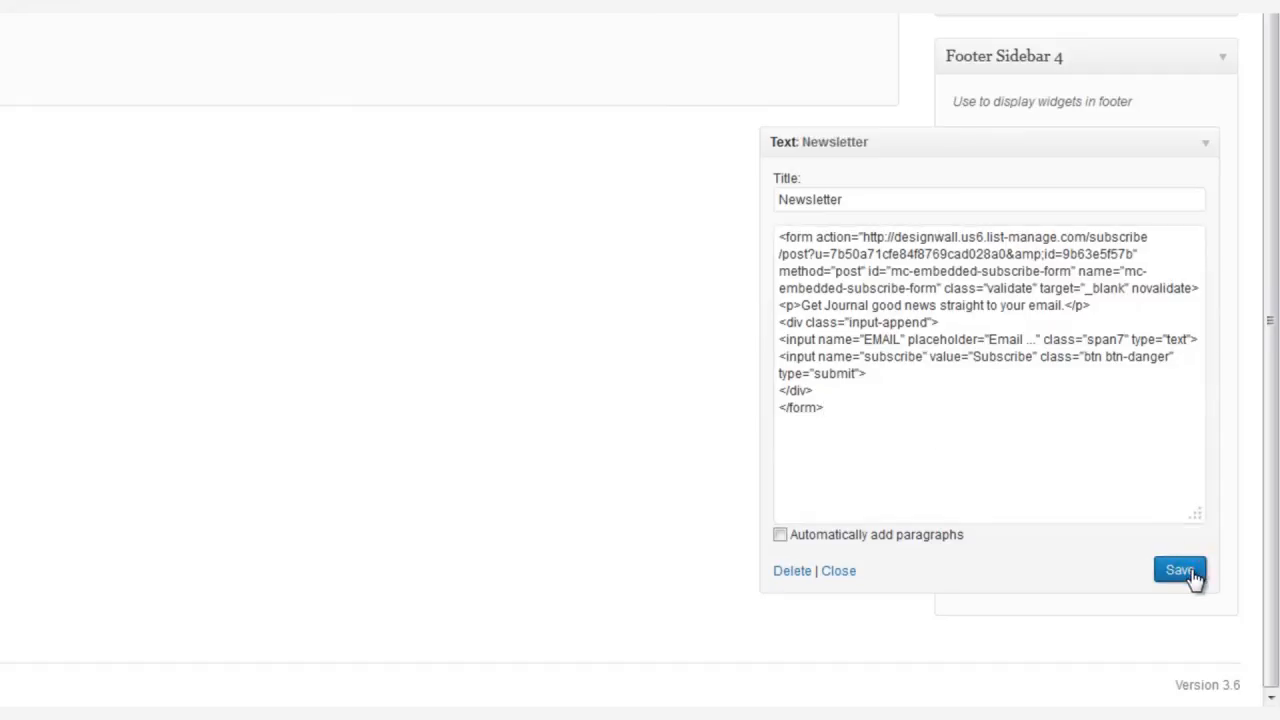
left_click(1178, 570)
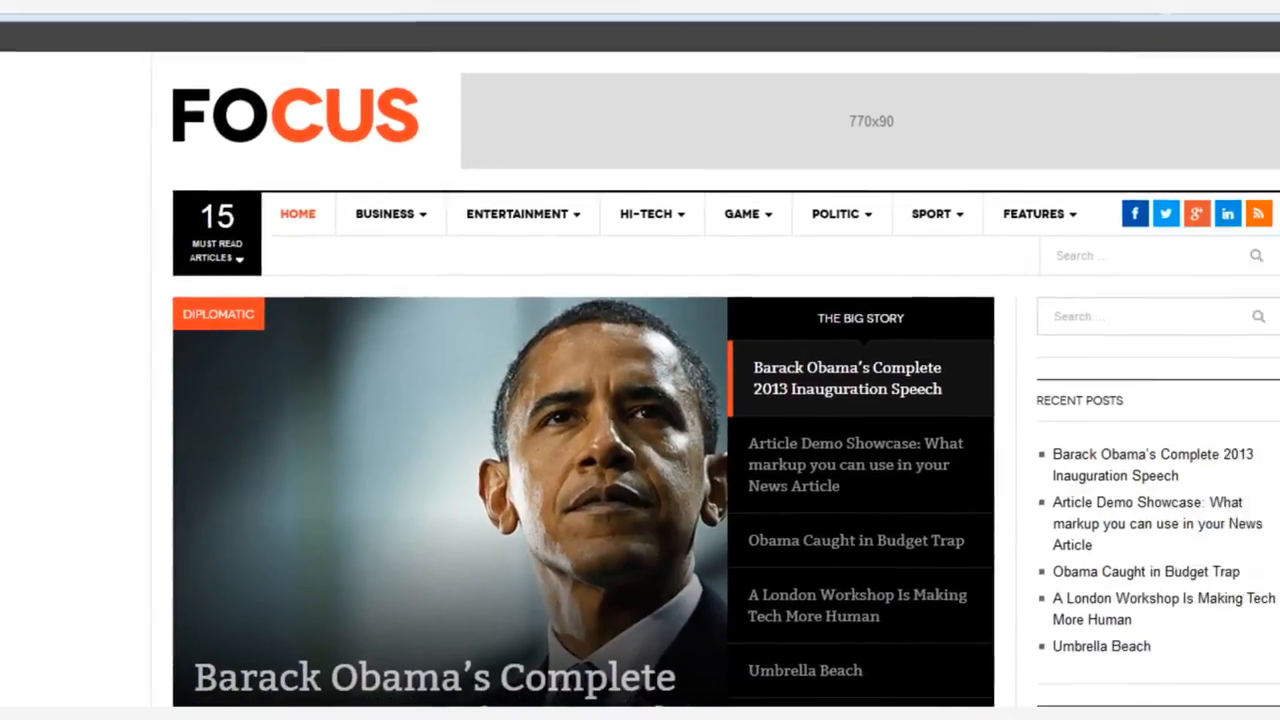
Step: Scroll the live site to the footer with six category menus and the Newsletter subscribe column
scroll("down", 3)
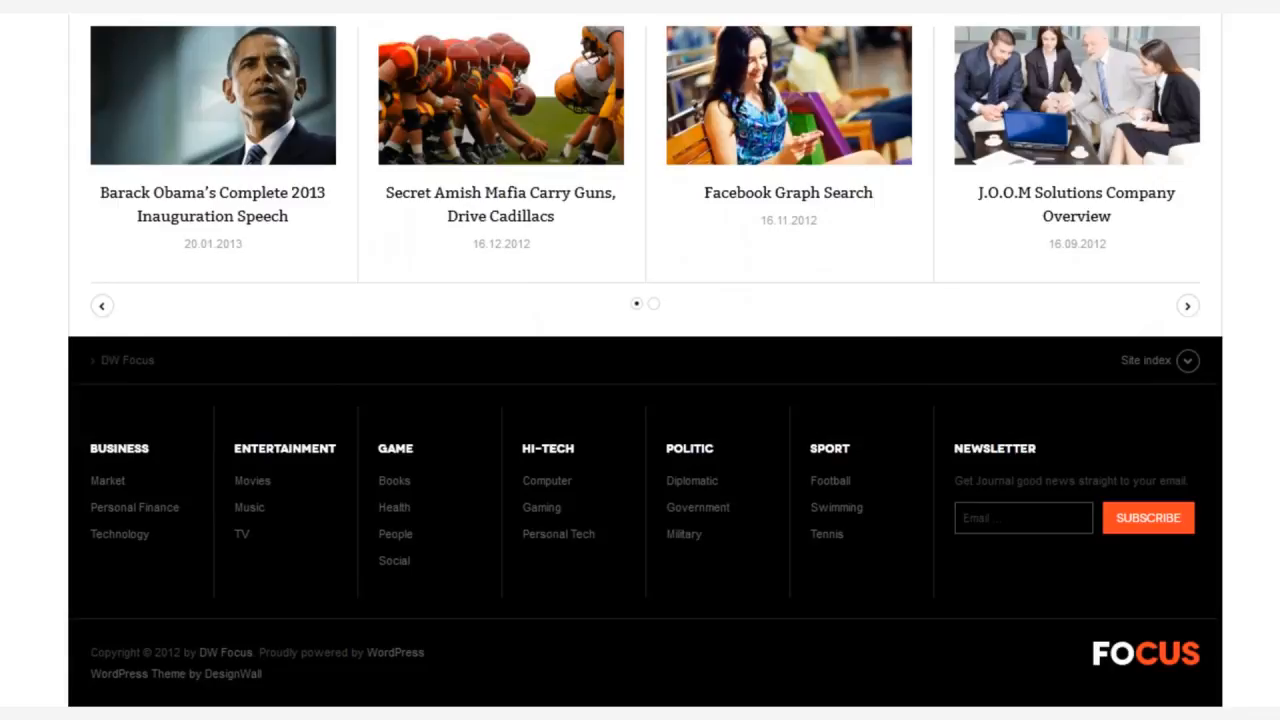
mouse_move(251, 444)
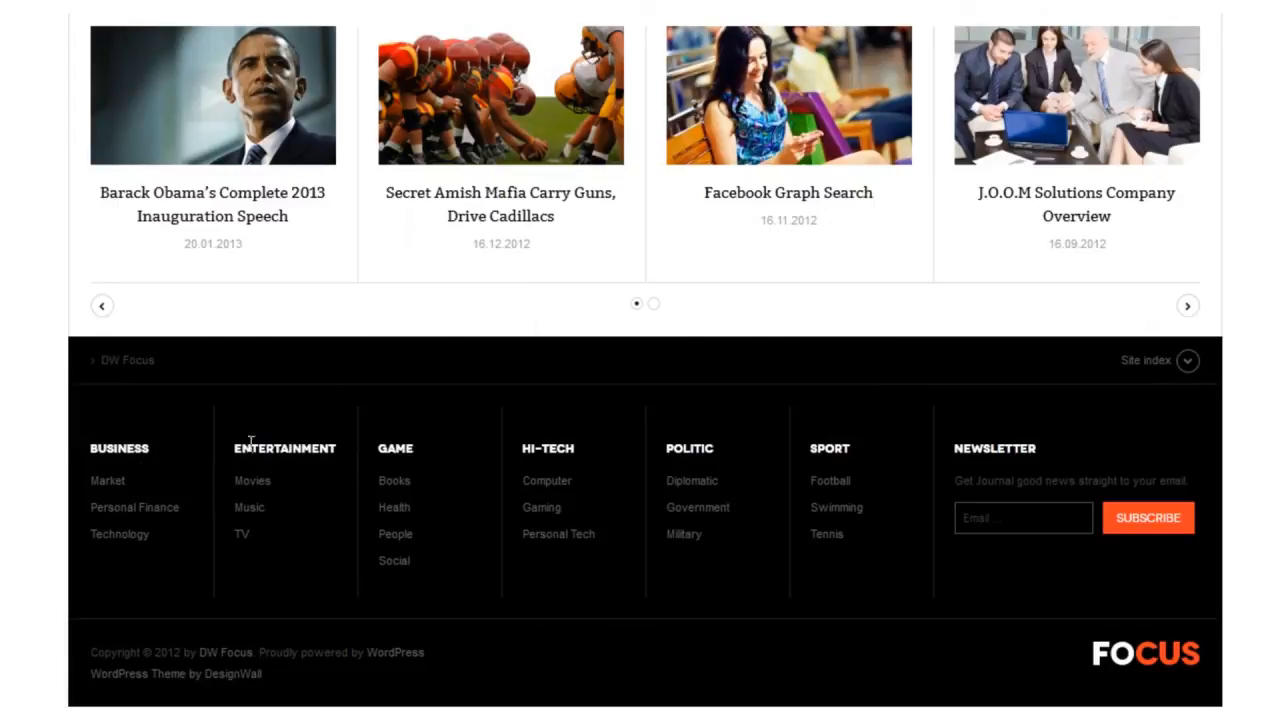